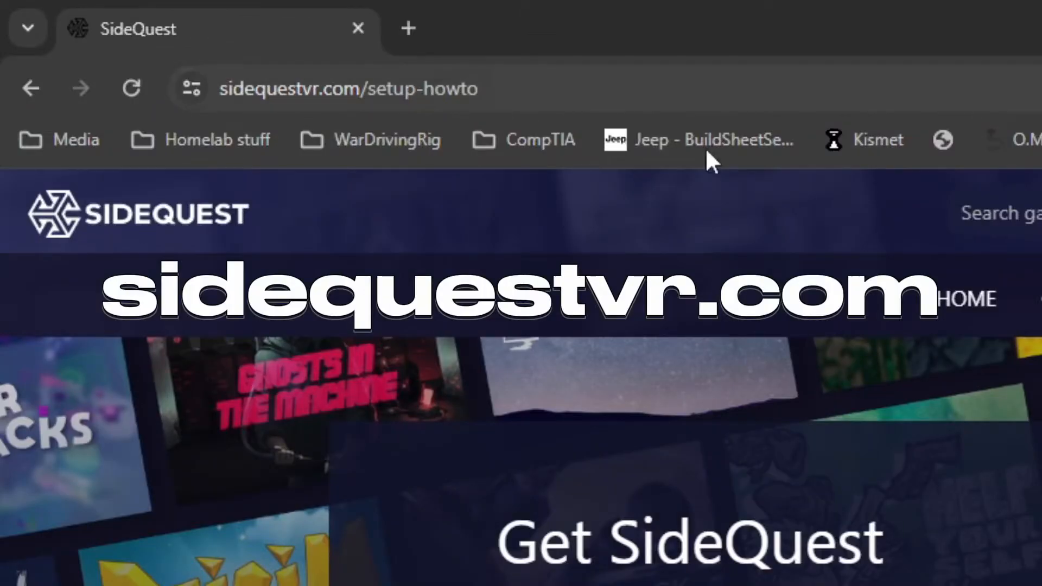
- Go to the Get SideQuest page and review the Easy and Advanced Windows installers and their features
{"action": "scroll", "scroll_direction": "down", "scroll_amount": 3}
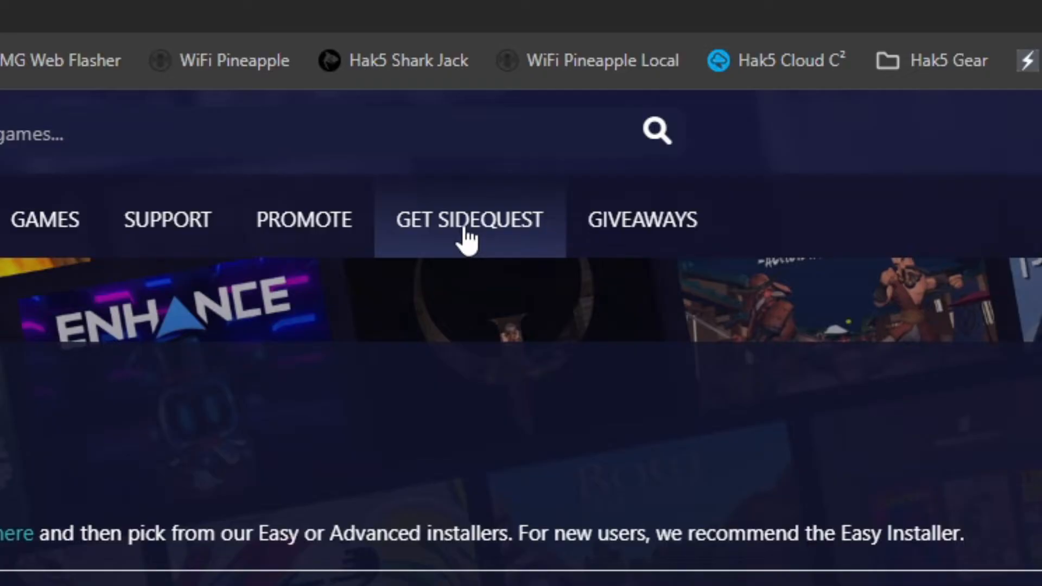
{"action": "left_click", "coordinate": [469, 220]}
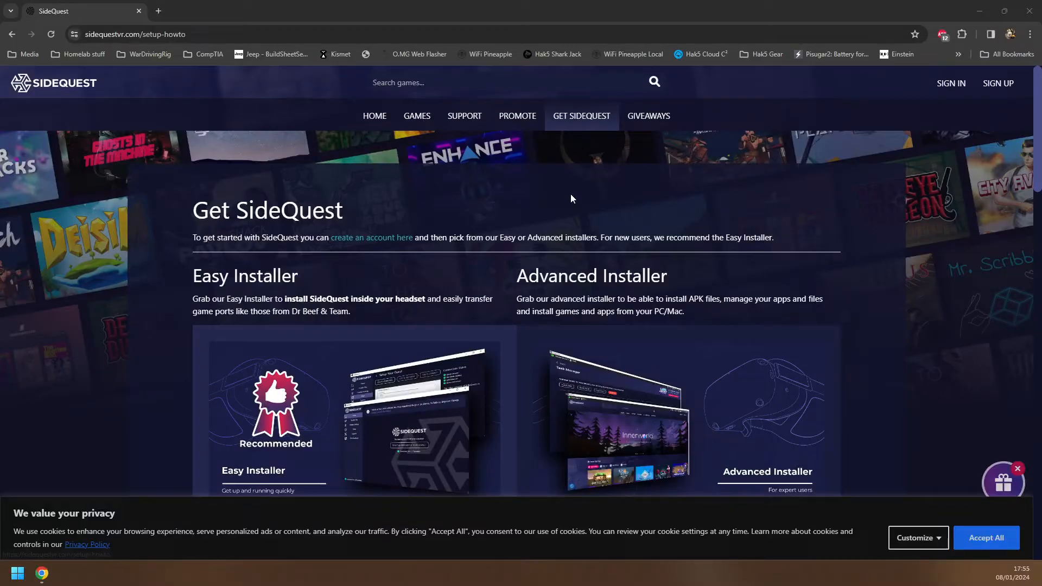
{"action": "scroll", "scroll_direction": "down", "scroll_amount": 3}
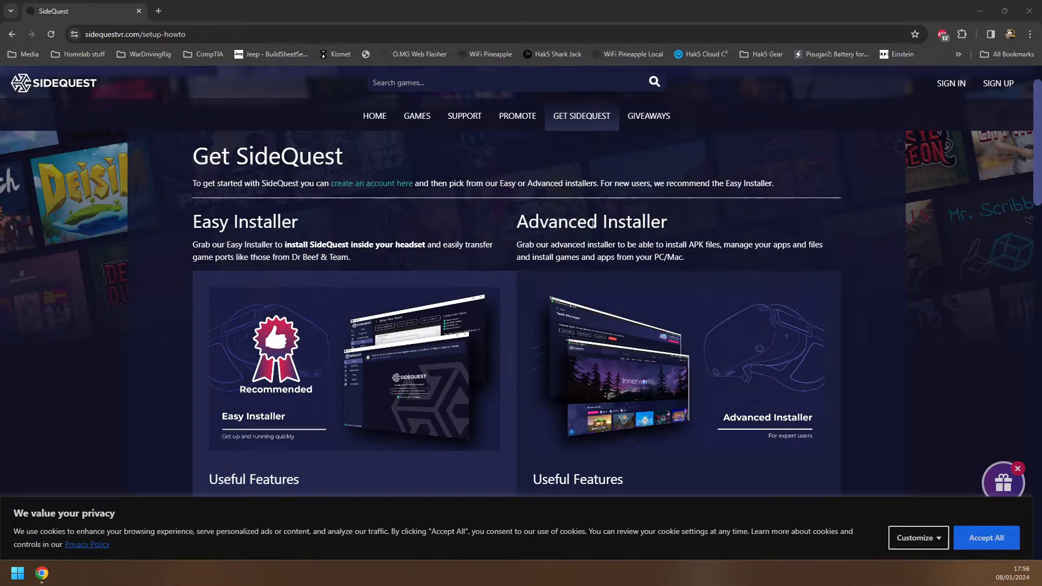
{"action": "scroll", "scroll_direction": "down", "scroll_amount": 3}
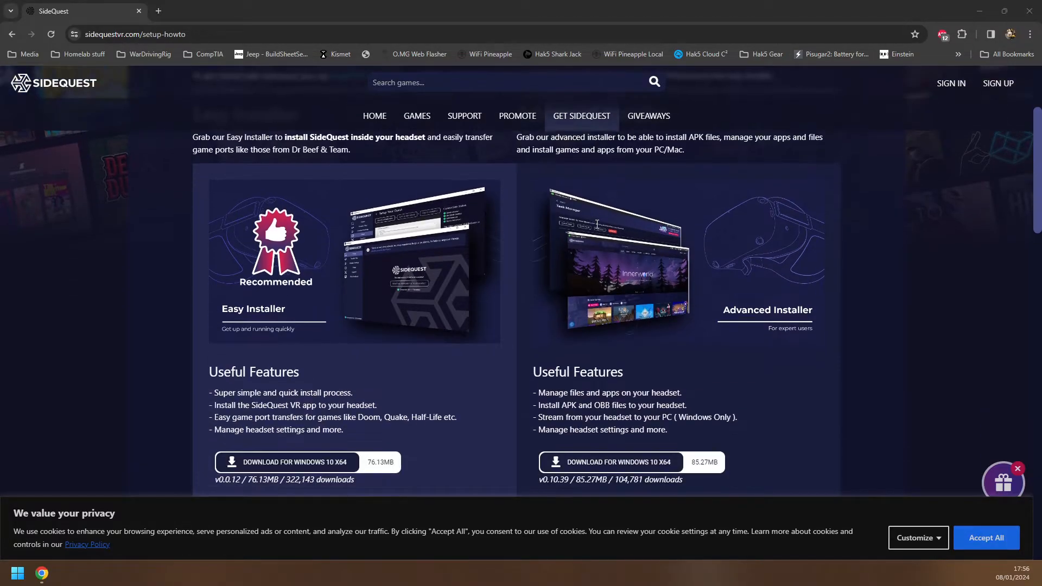
{"action": "double_click", "coordinate": [557, 404]}
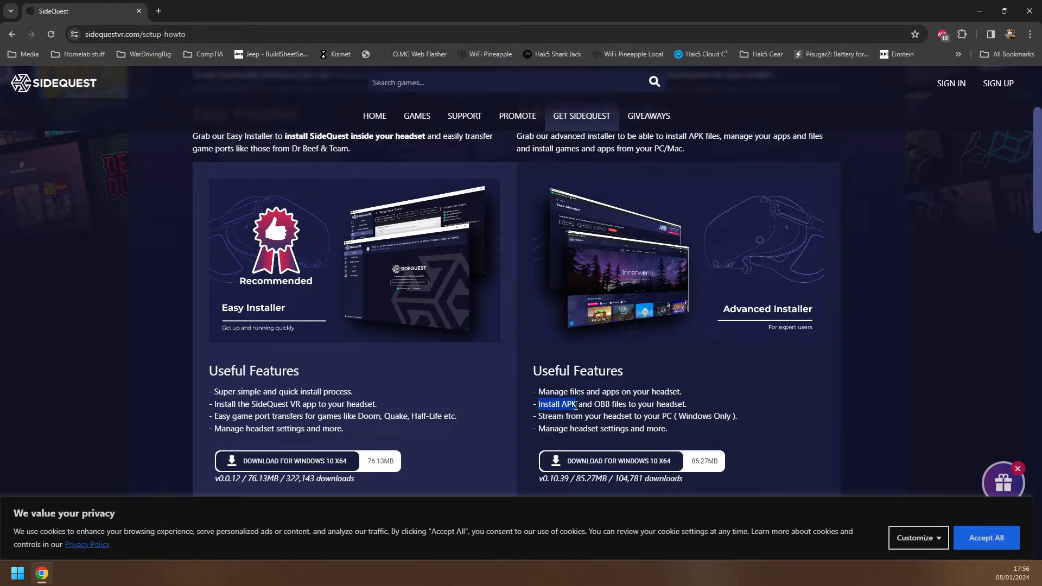
{"action": "scroll", "scroll_direction": "down", "scroll_amount": 3}
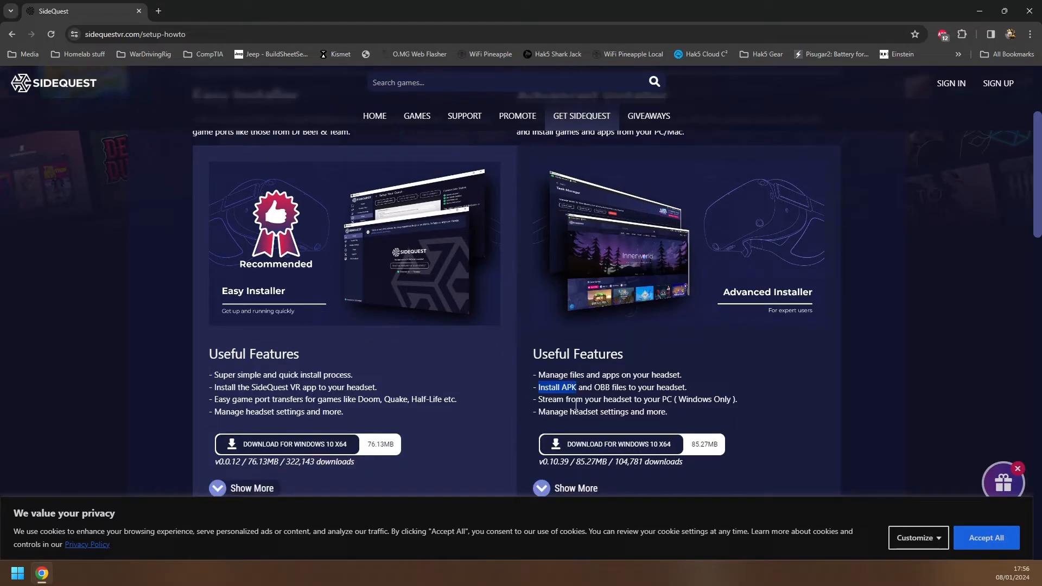
{"action": "scroll", "scroll_direction": "down", "scroll_amount": 3}
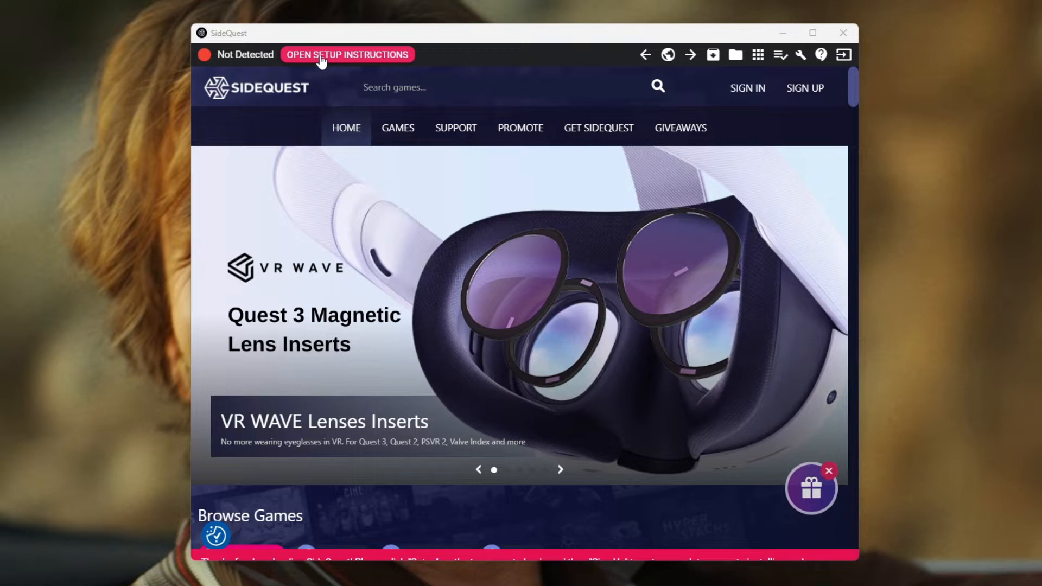
- Open SideQuest's headset setup instructions from the Not Detected status
{"action": "left_click", "coordinate": [347, 54]}
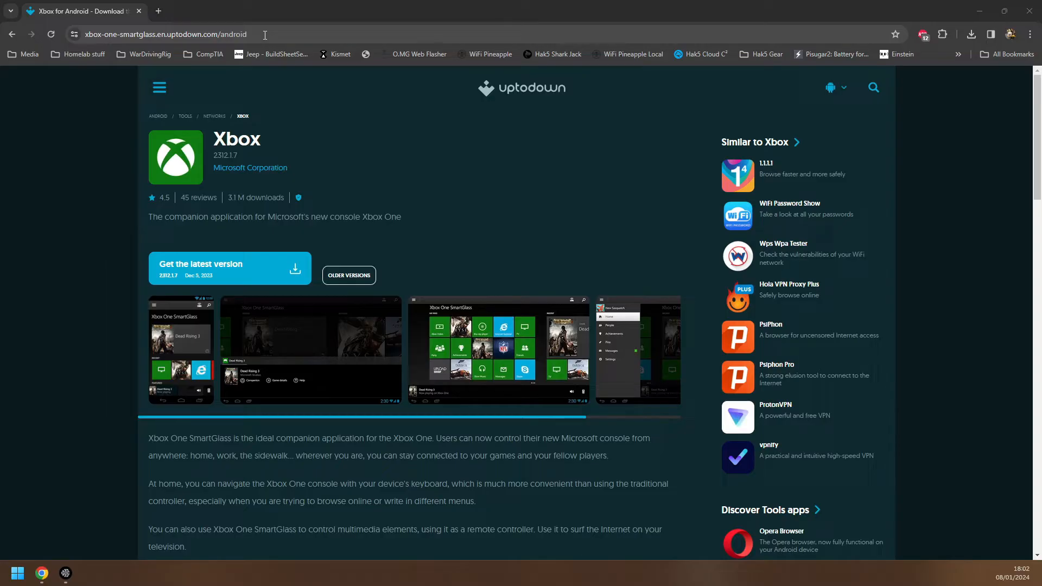
{"action": "mouse_move", "coordinate": [303, 249]}
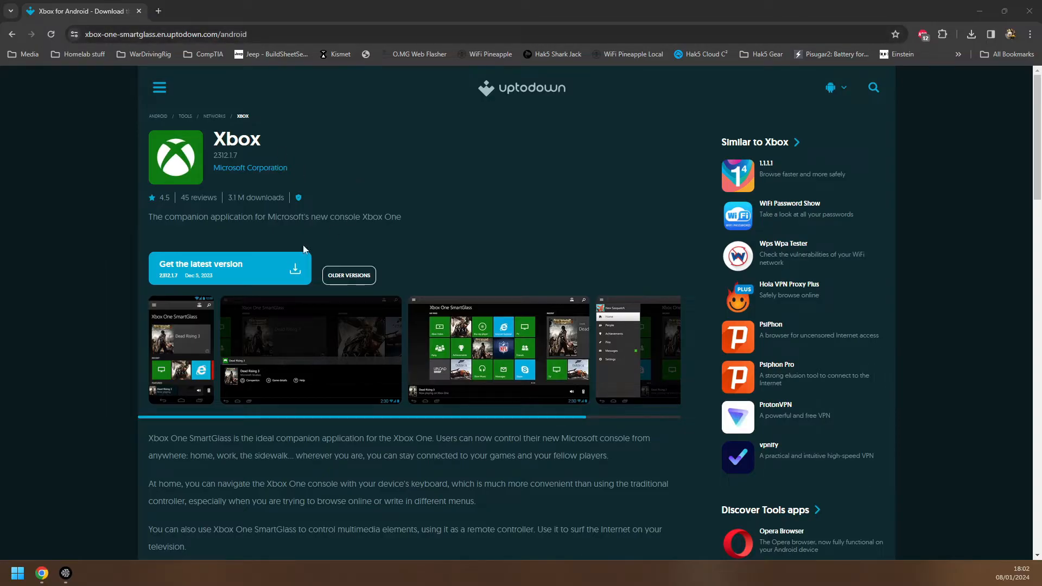
{"action": "mouse_move", "coordinate": [241, 273]}
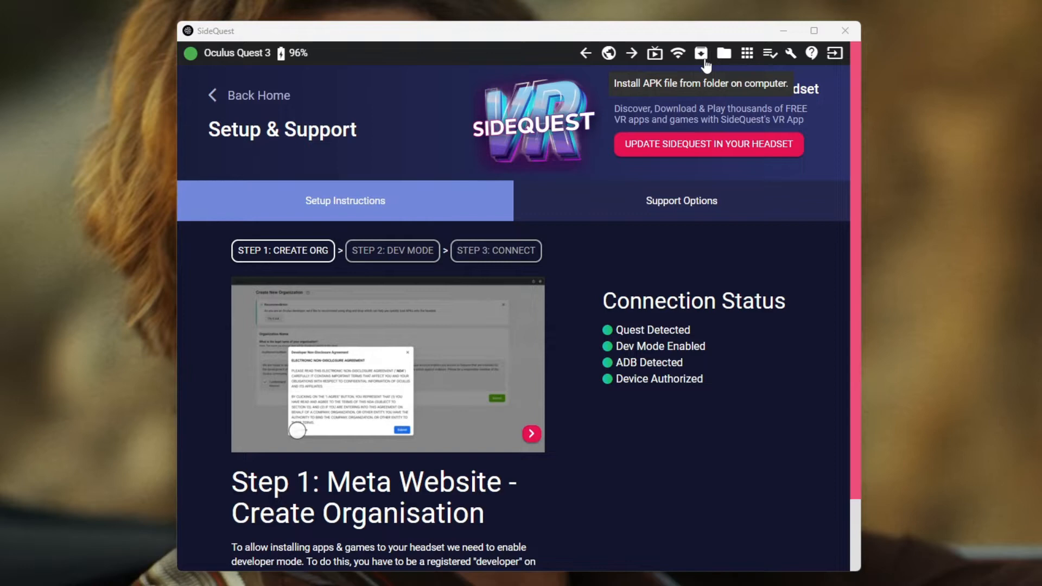
- Install xbox-2312-1-7.apk from the computer onto the Quest 3 through SideQuest
{"action": "left_click", "coordinate": [700, 53]}
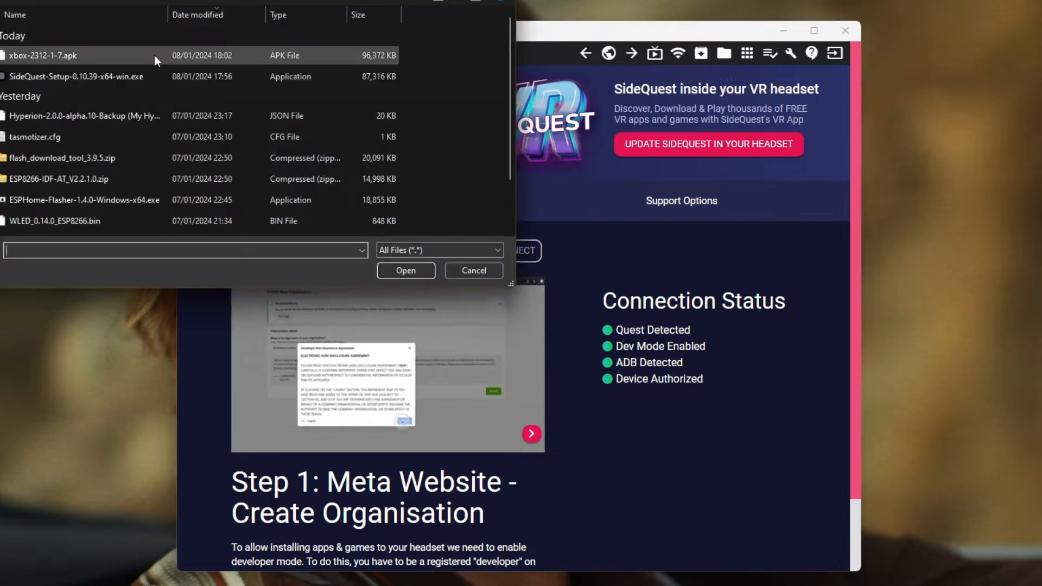
{"action": "left_click", "coordinate": [45, 55]}
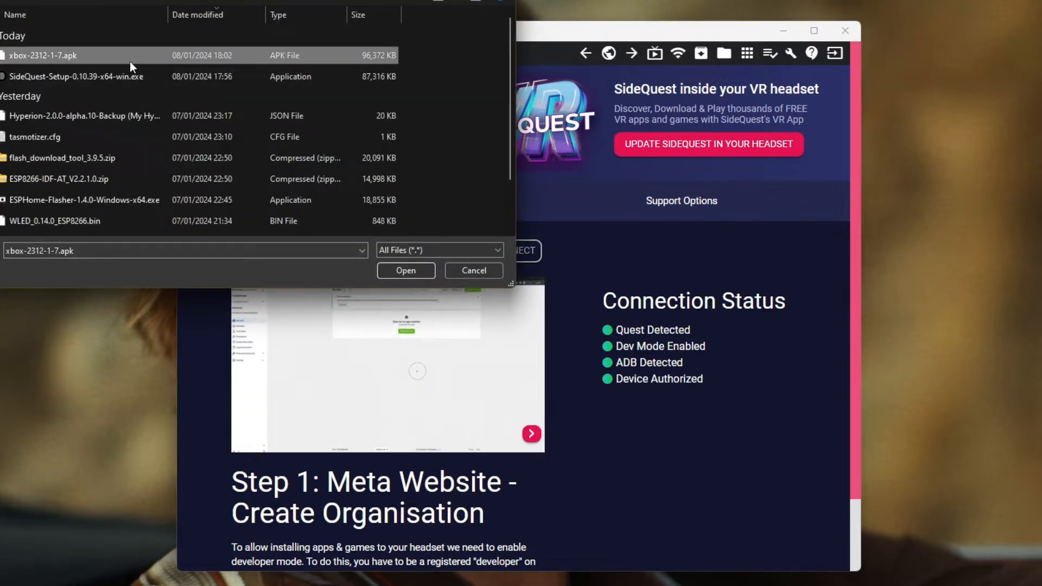
{"action": "left_click", "coordinate": [405, 271]}
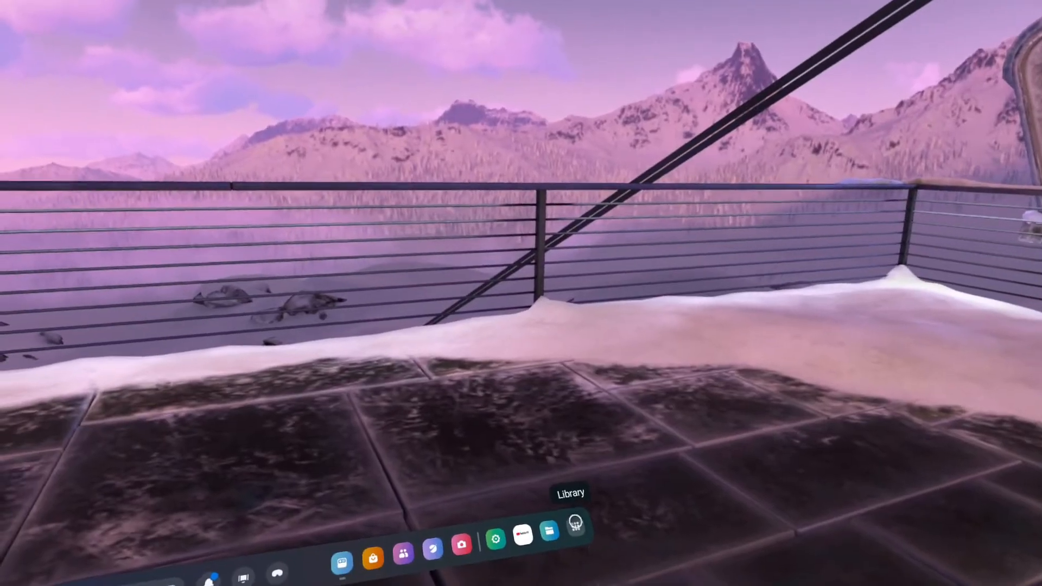
- Filter the Quest 3 app library to Unknown sources
{"action": "left_click", "coordinate": [549, 535]}
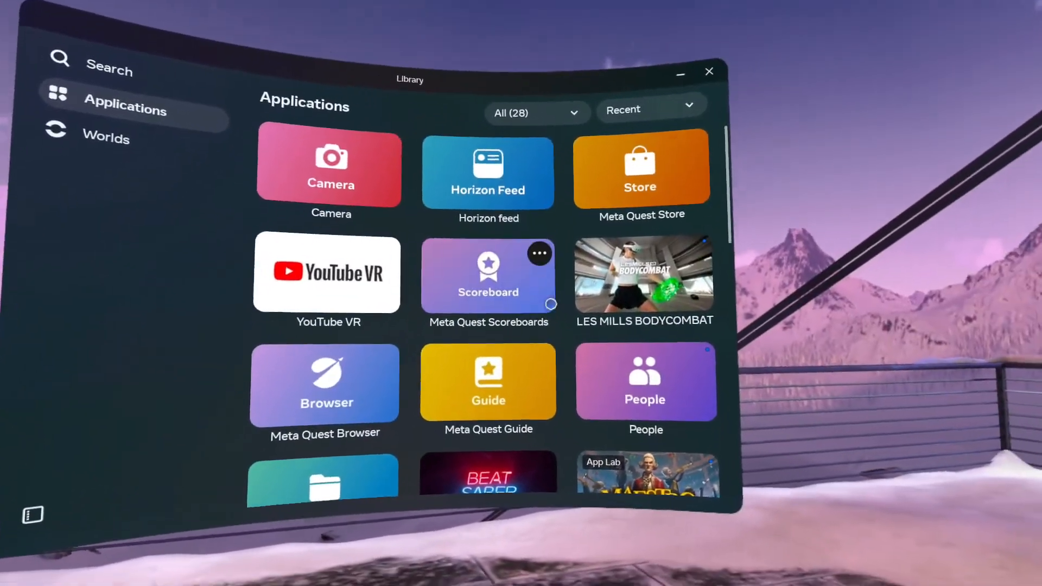
{"action": "scroll", "scroll_direction": "down", "scroll_amount": 3}
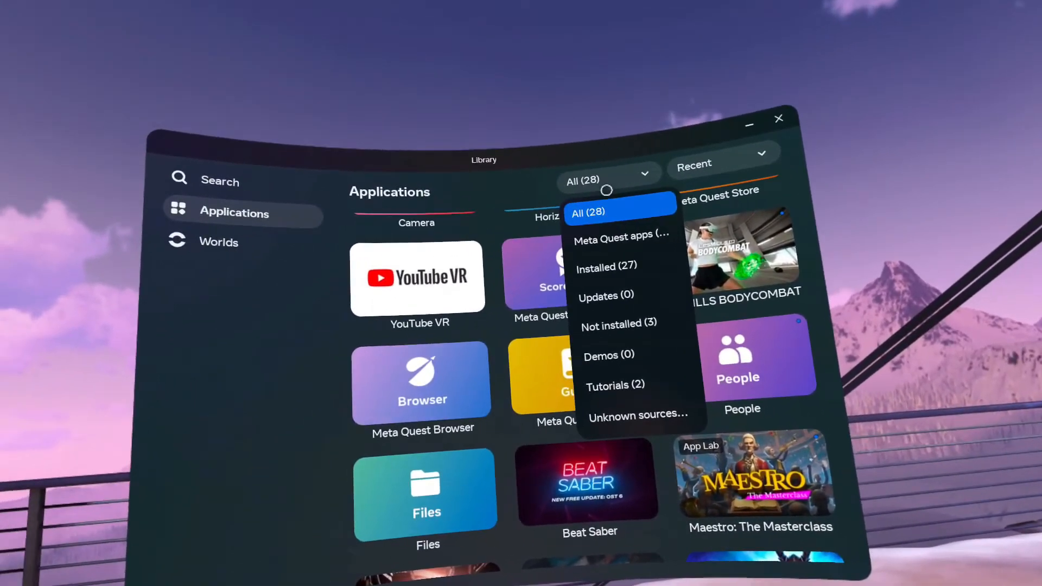
{"action": "left_click", "coordinate": [637, 414]}
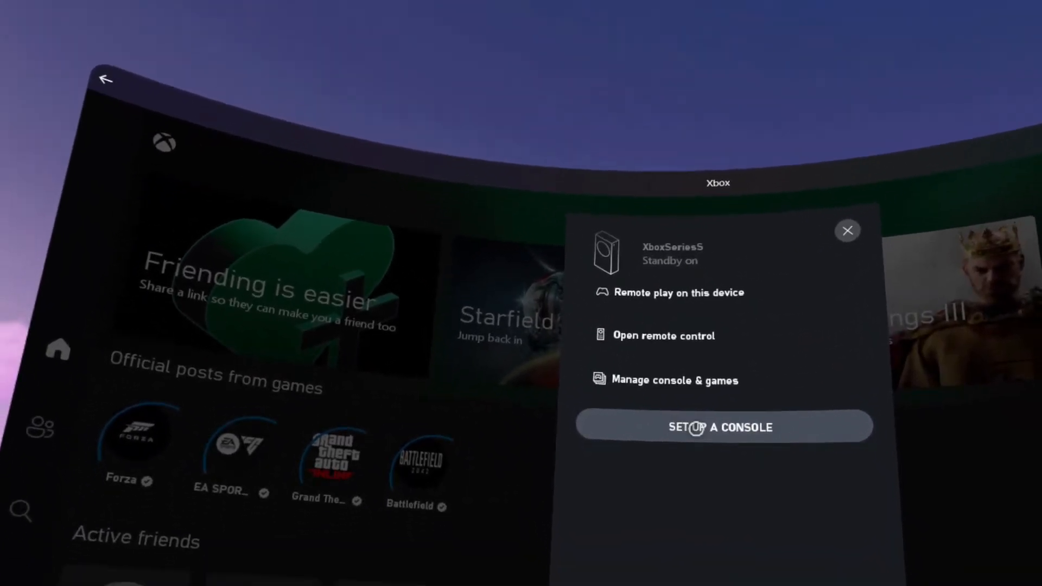
- Start remote play on this device and continue without a controller connected
{"action": "left_click", "coordinate": [724, 427]}
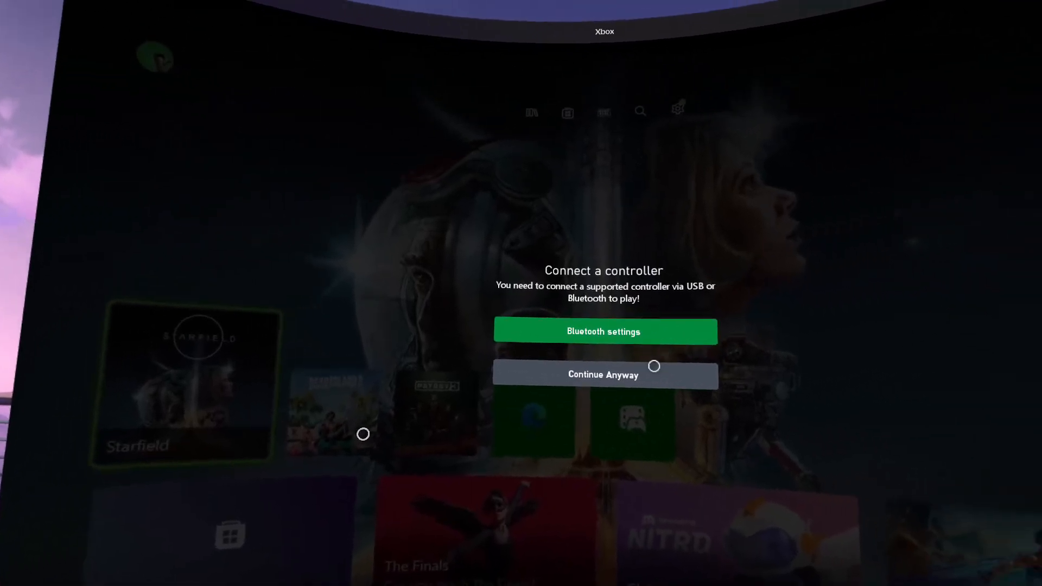
{"action": "left_click", "coordinate": [604, 375]}
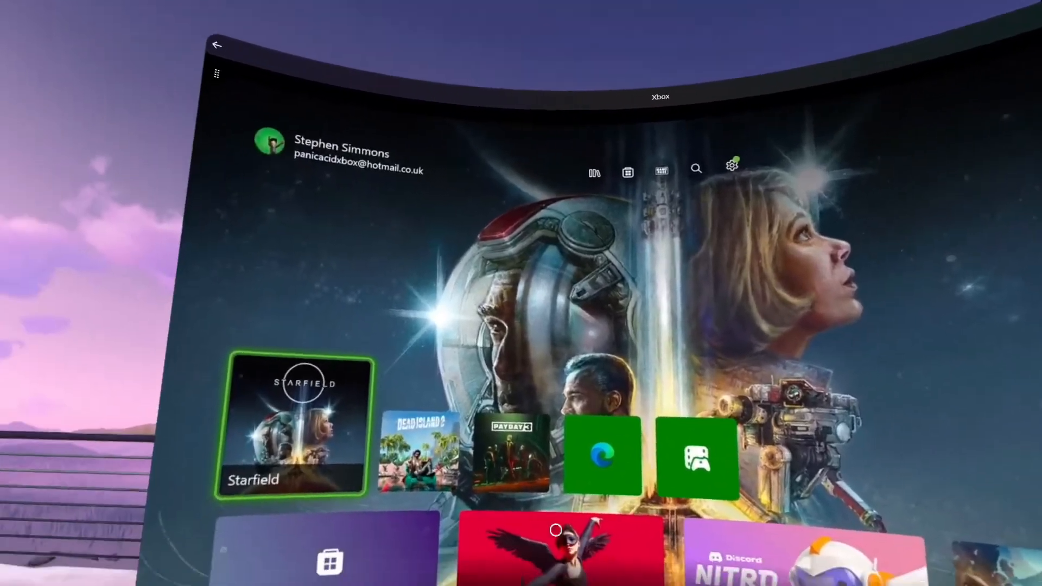